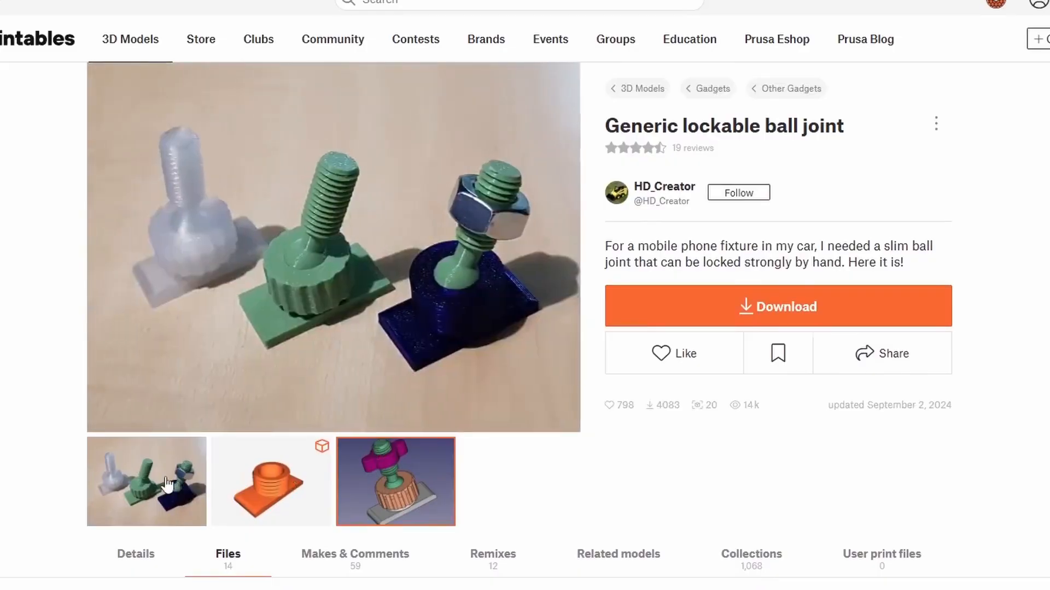
View the printed ball joints photo, then make the orange base-part render the main image.
click(146, 481)
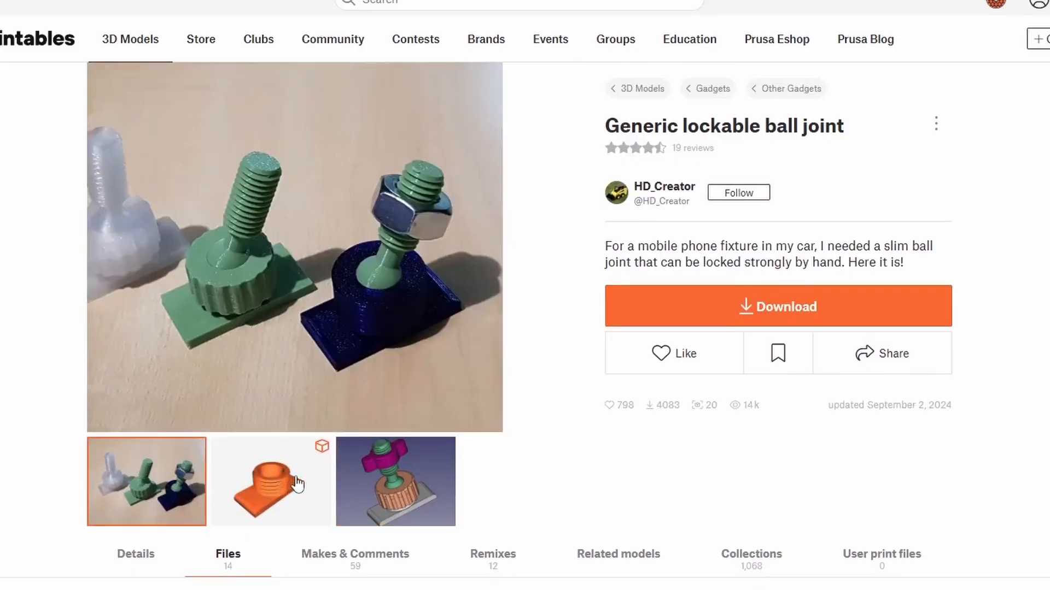
click(271, 481)
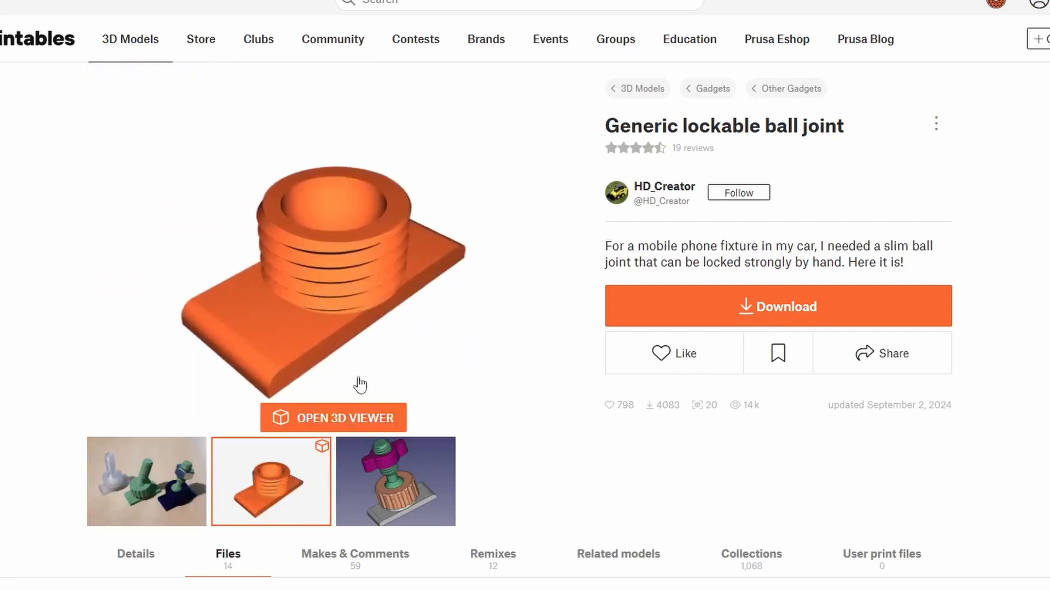
click(332, 418)
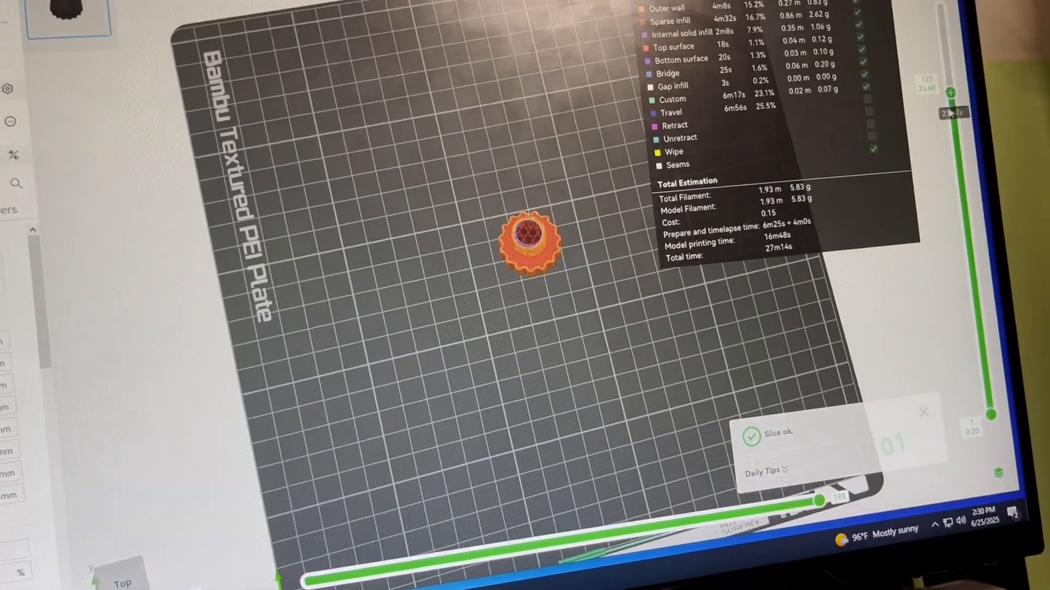
Send the sliced Hub bolt plate to The A1 printer with PLA filament.
click(888, 29)
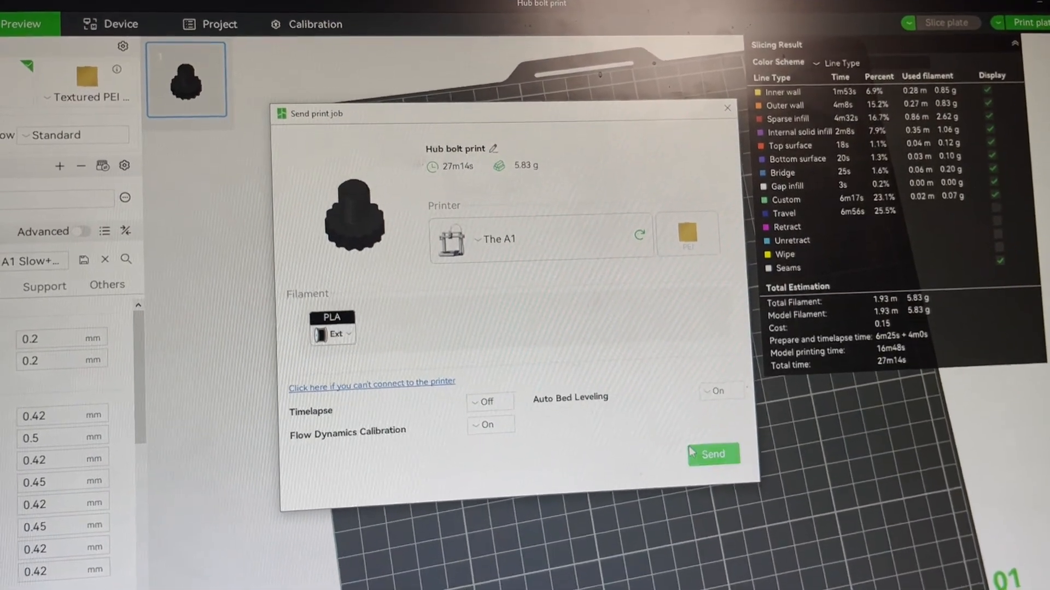
click(712, 454)
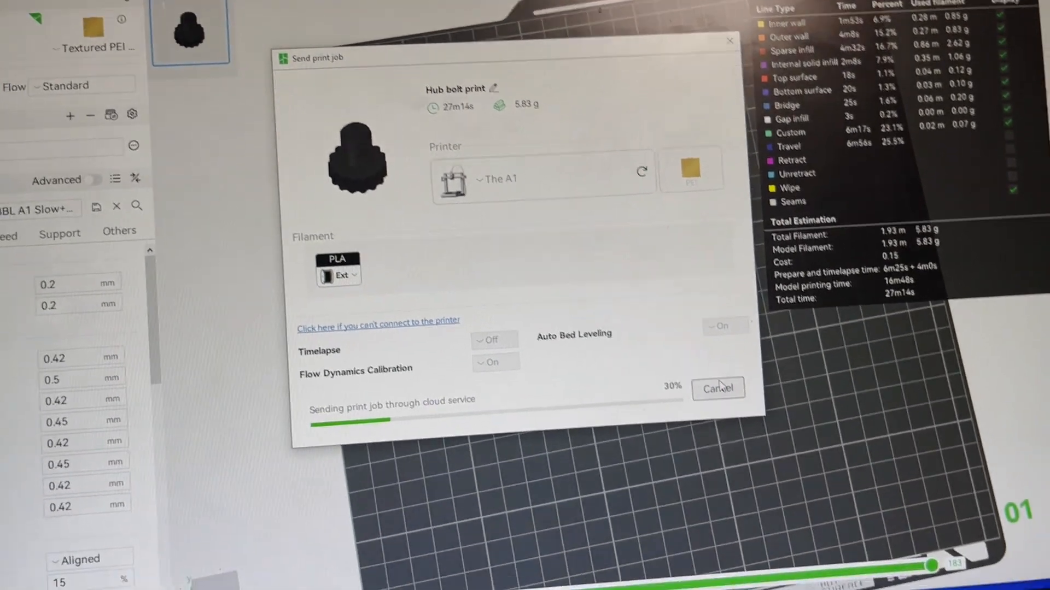